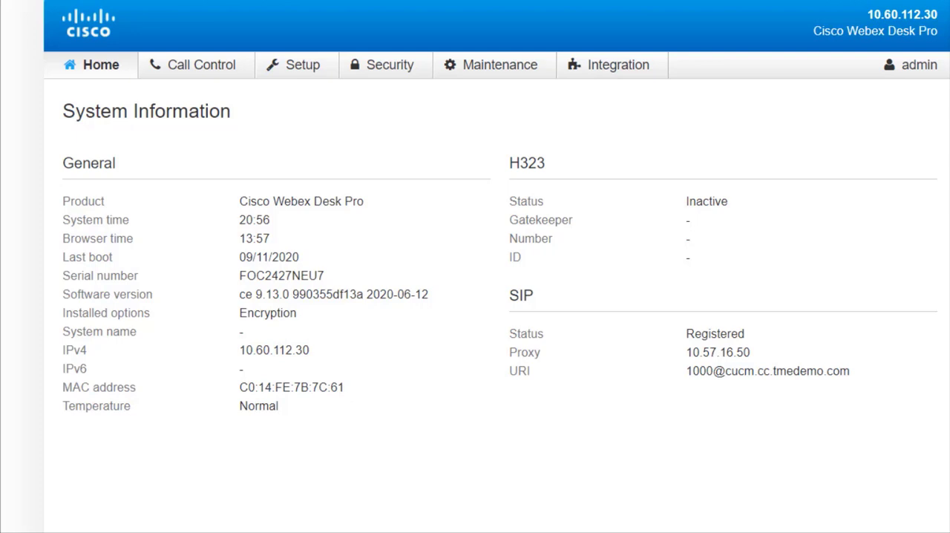
mouse_move(933, 104)
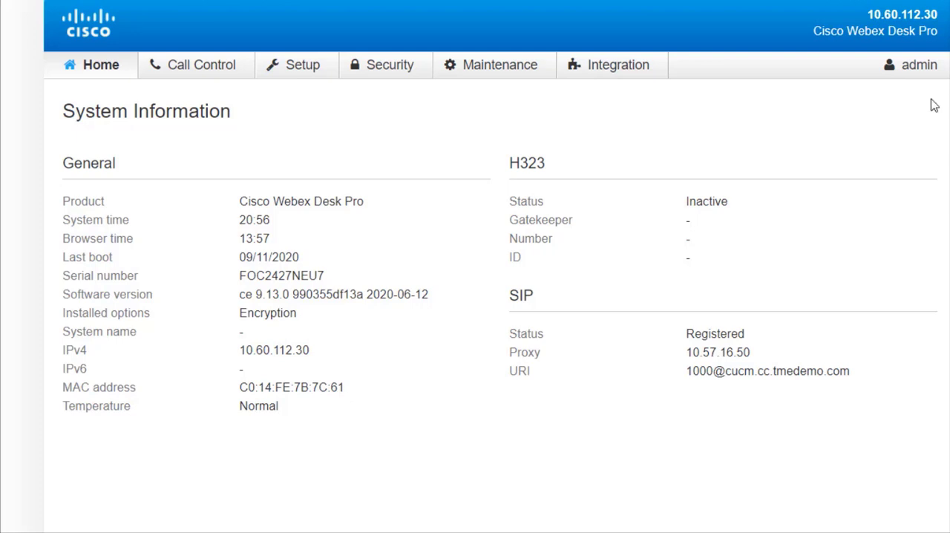
mouse_move(772, 123)
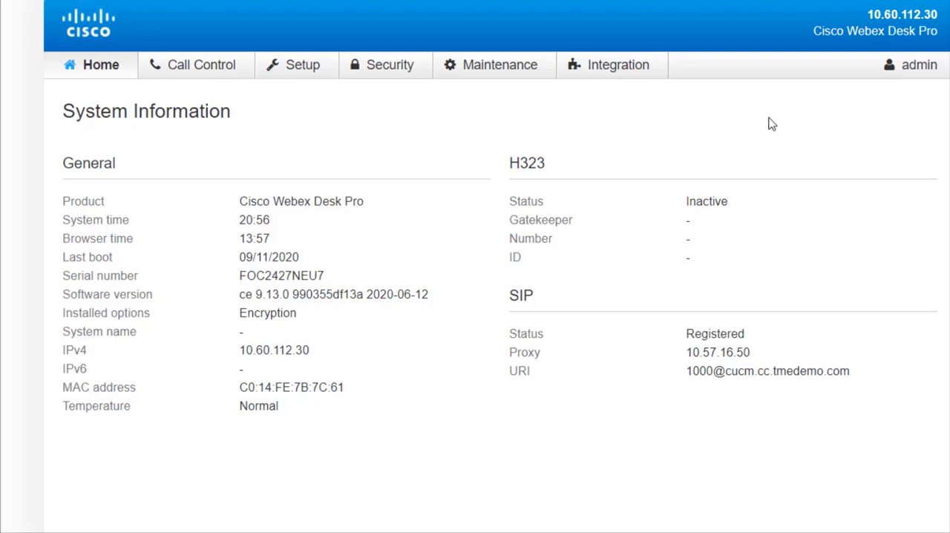
mouse_move(707, 136)
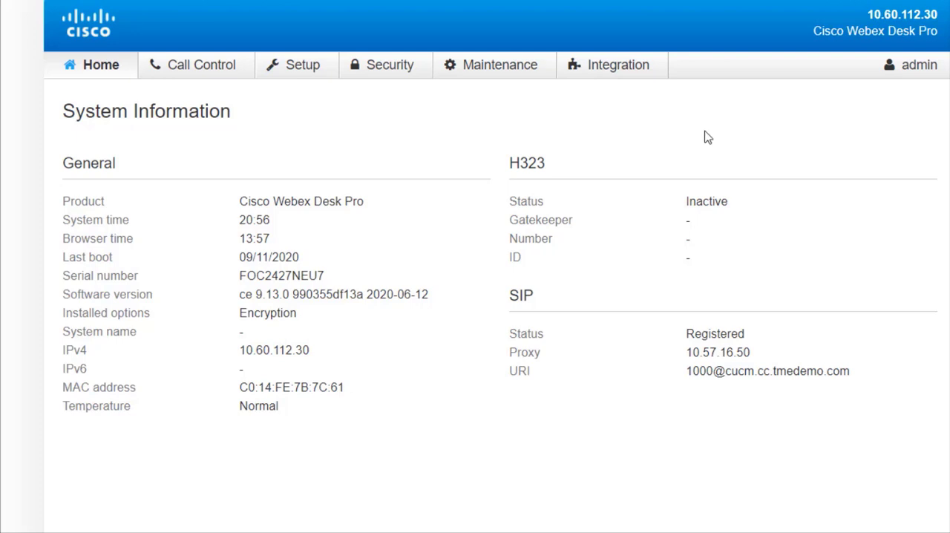
Step: Show the Integration menu from the top navigation bar
click(617, 65)
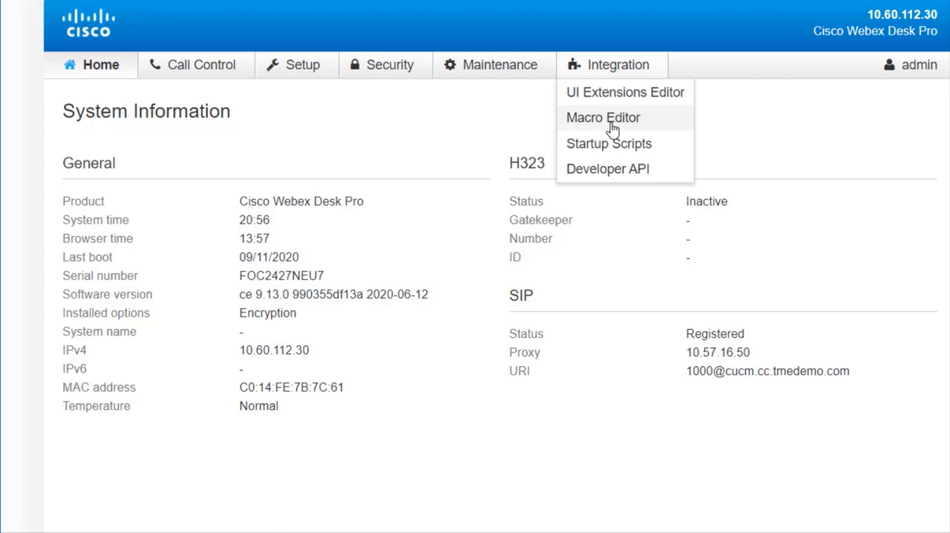
Step: Load Untitled1 in the Macro Editor and scroll through its proximity, UI-hiding and facial-detection code
click(603, 117)
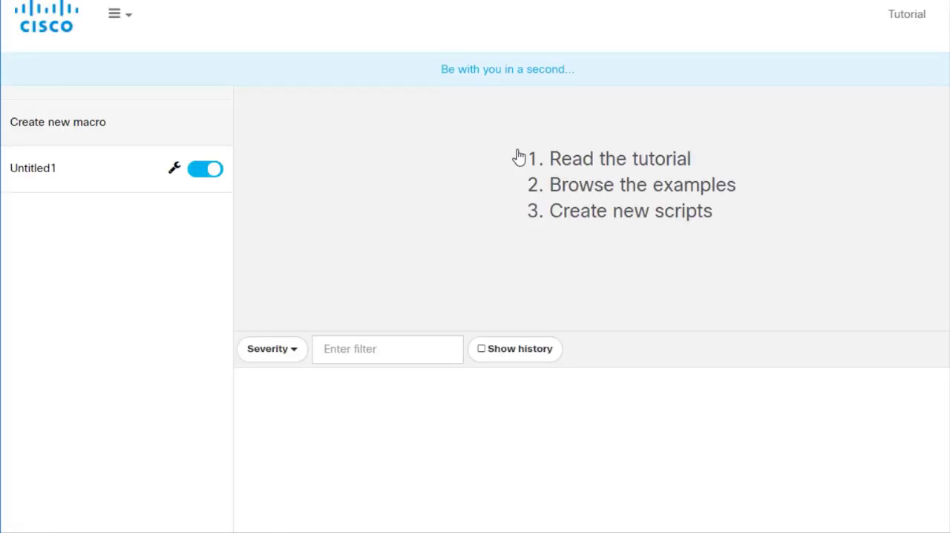
click(32, 168)
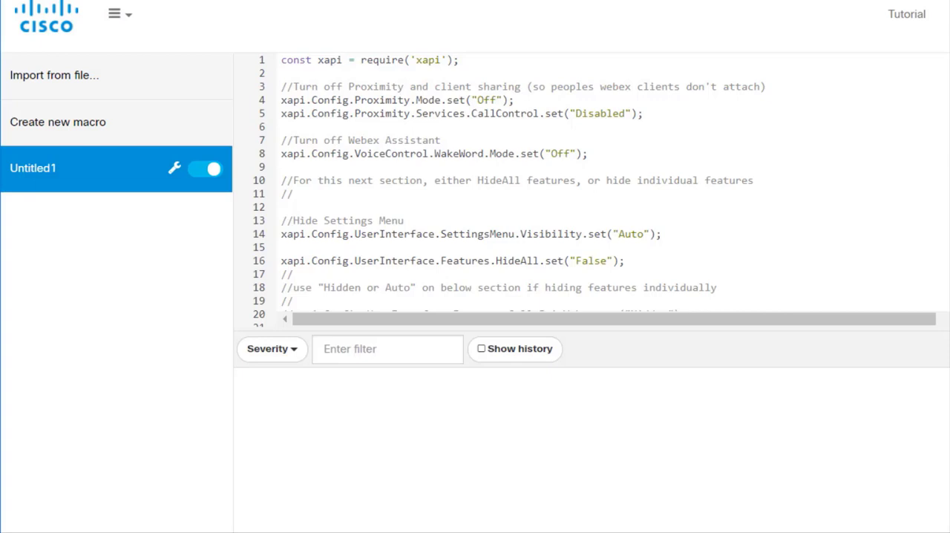
scroll(down, 3)
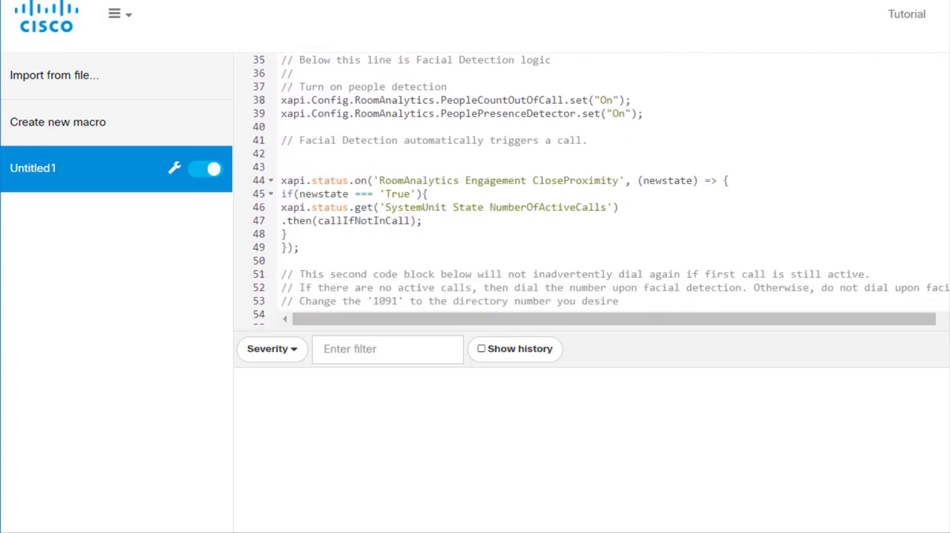
scroll(down, 3)
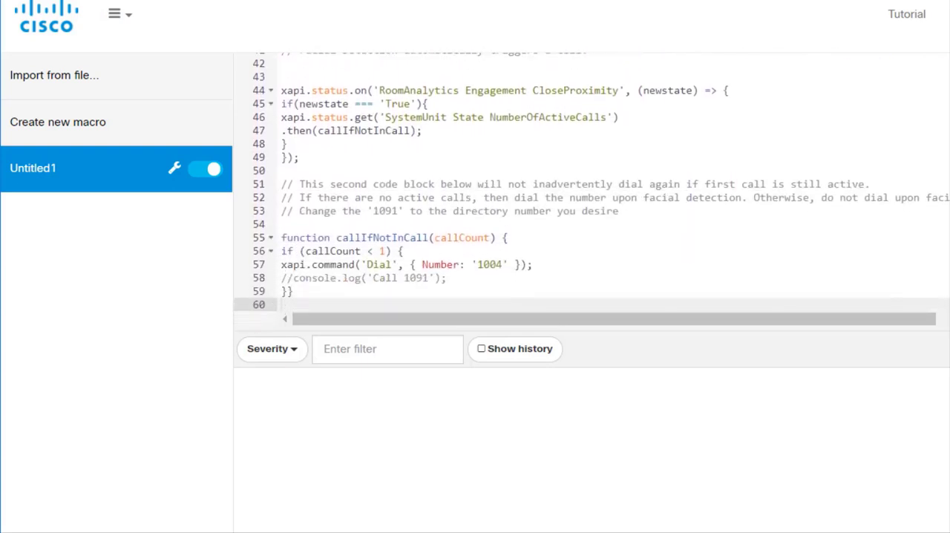
scroll(up, 3)
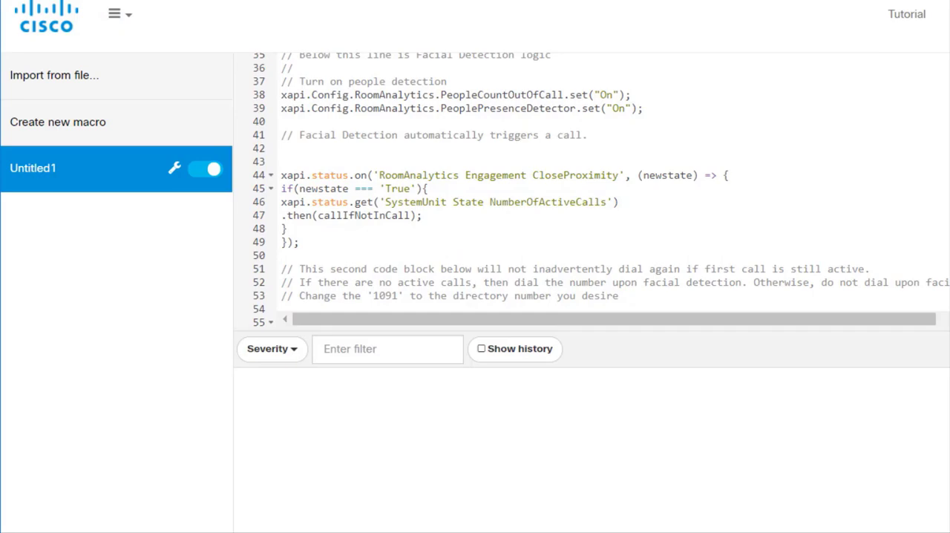
scroll(up, 3)
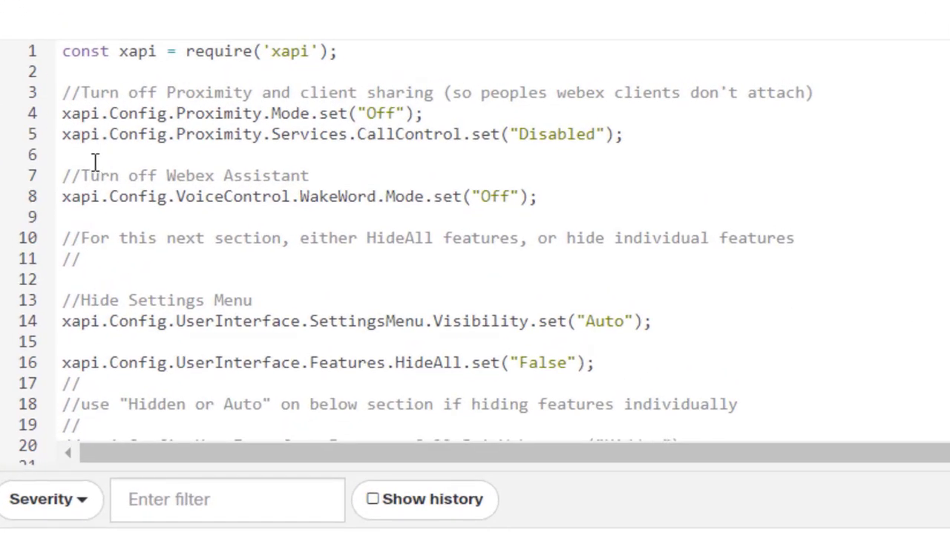
mouse_move(172, 127)
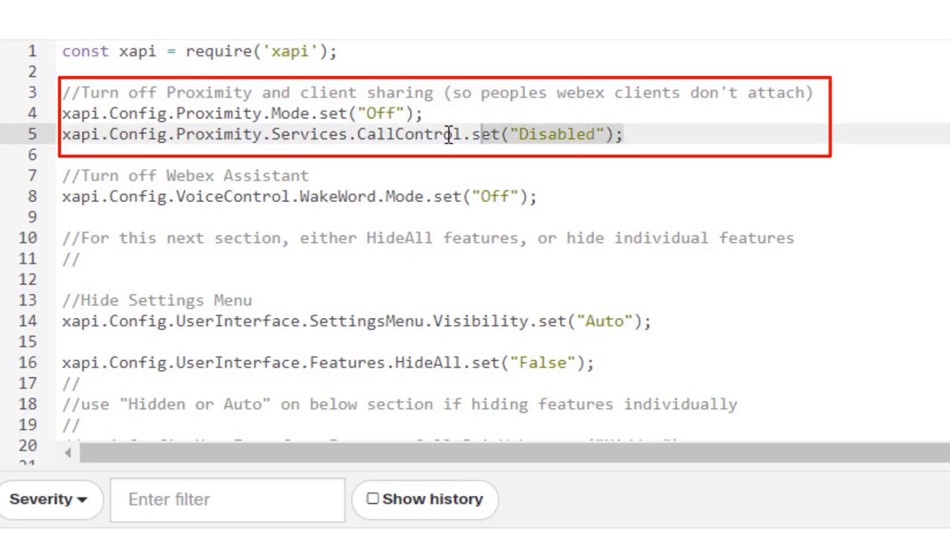
click(74, 154)
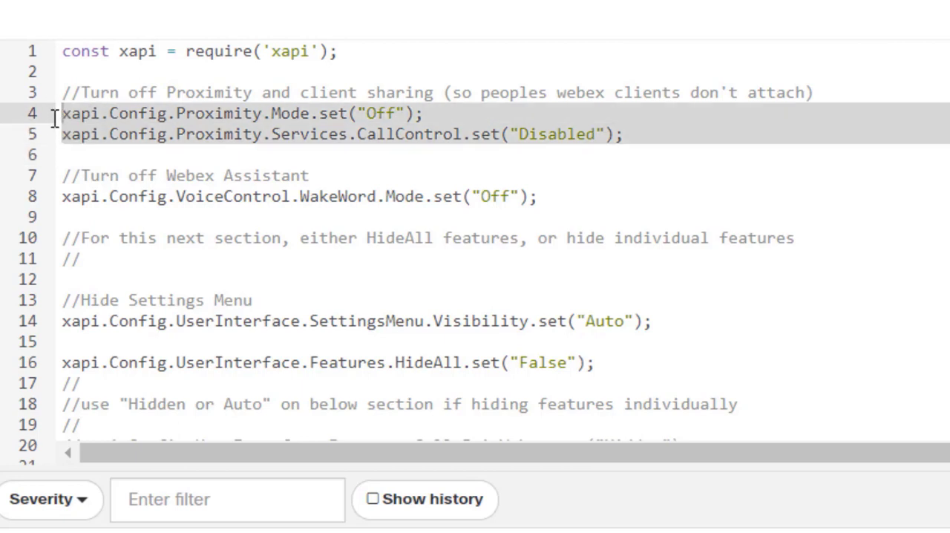
click(82, 154)
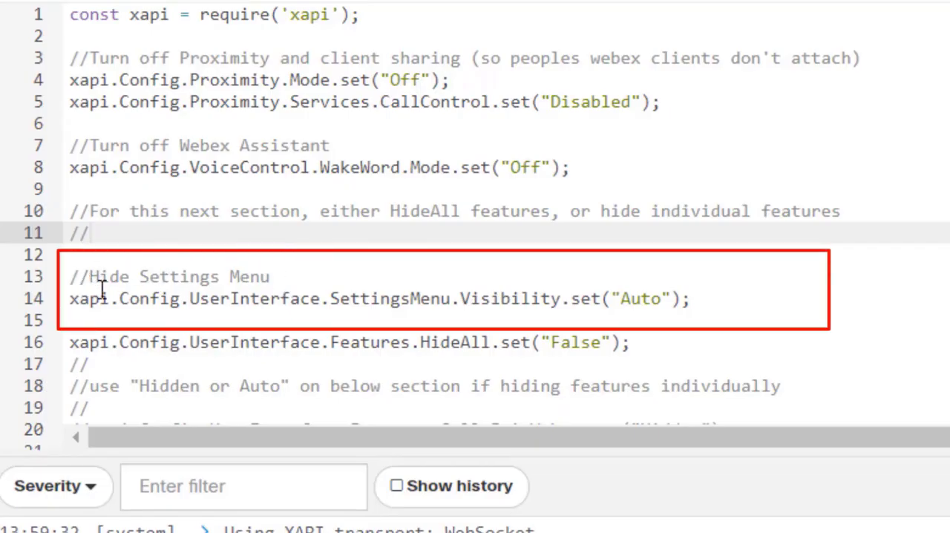
mouse_move(384, 299)
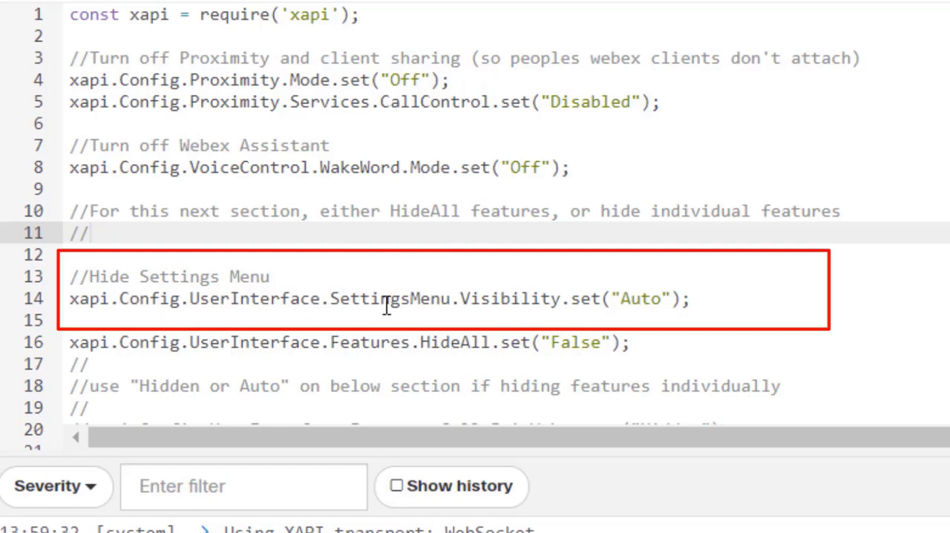
mouse_move(503, 298)
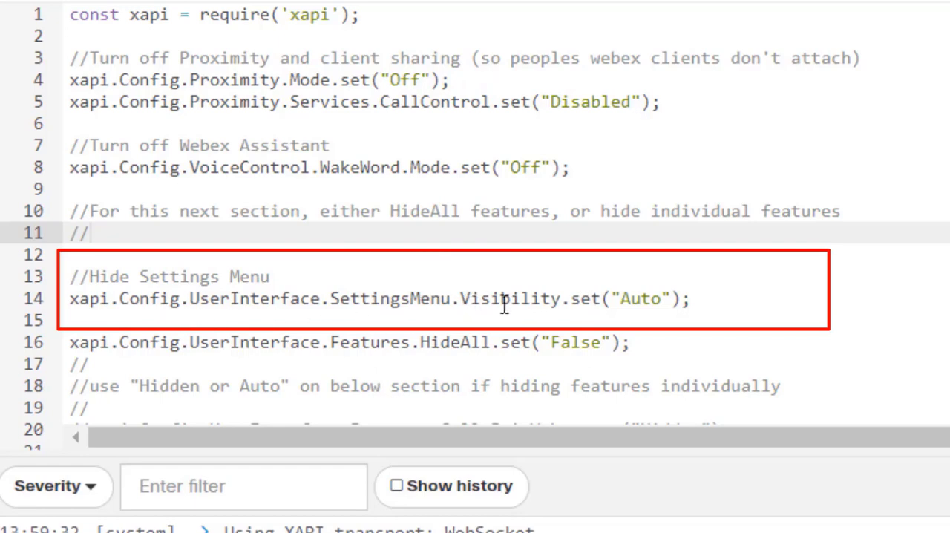
mouse_move(536, 321)
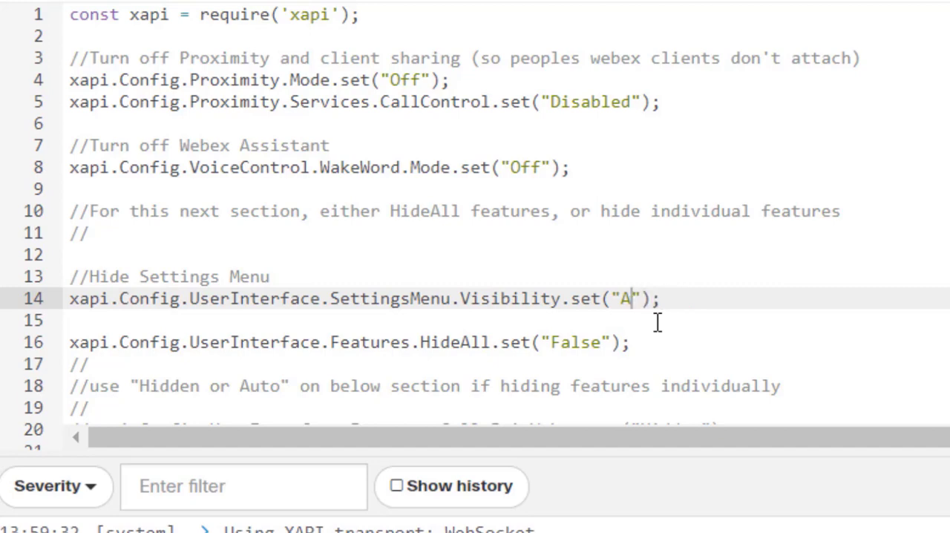
Step: Set SettingsMenu.Visibility to "Hidden" instead of "Auto" on line 14
key(Backspace)
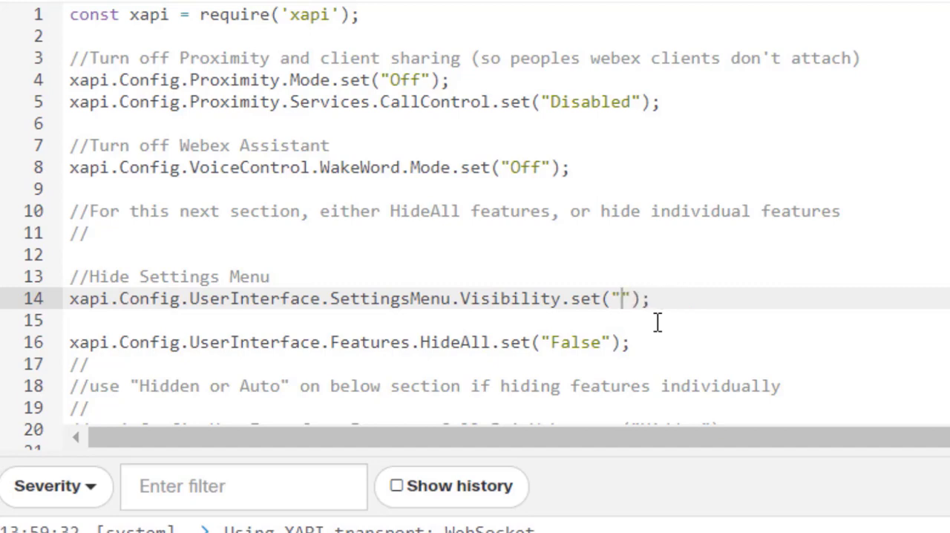
text(Hidd)
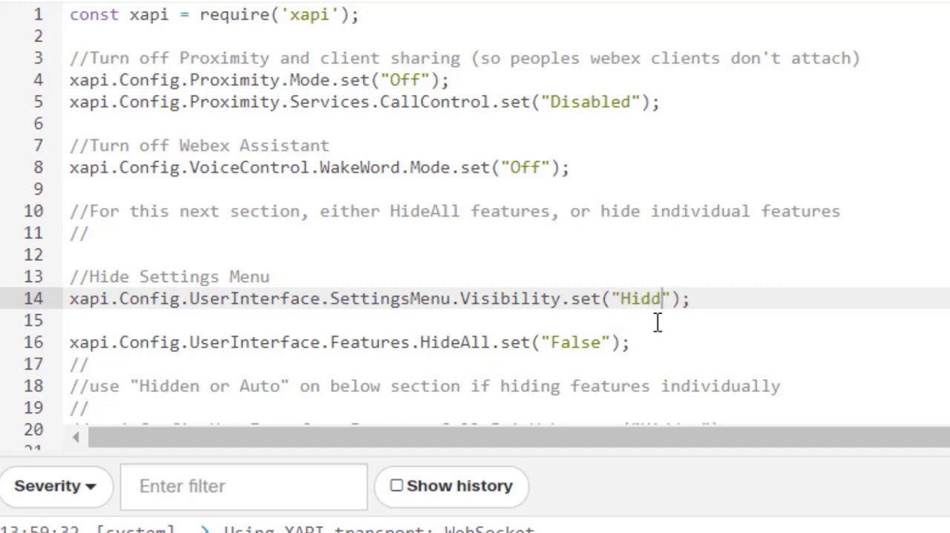
text(en)
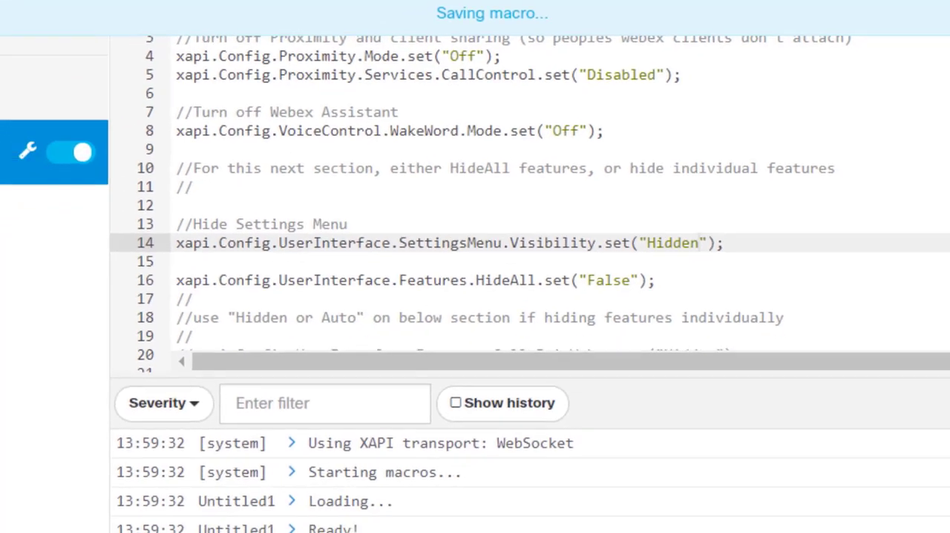
Step: Take a fresh OSD screenshot showing the kiosk page with its remaining call buttons
click(119, 30)
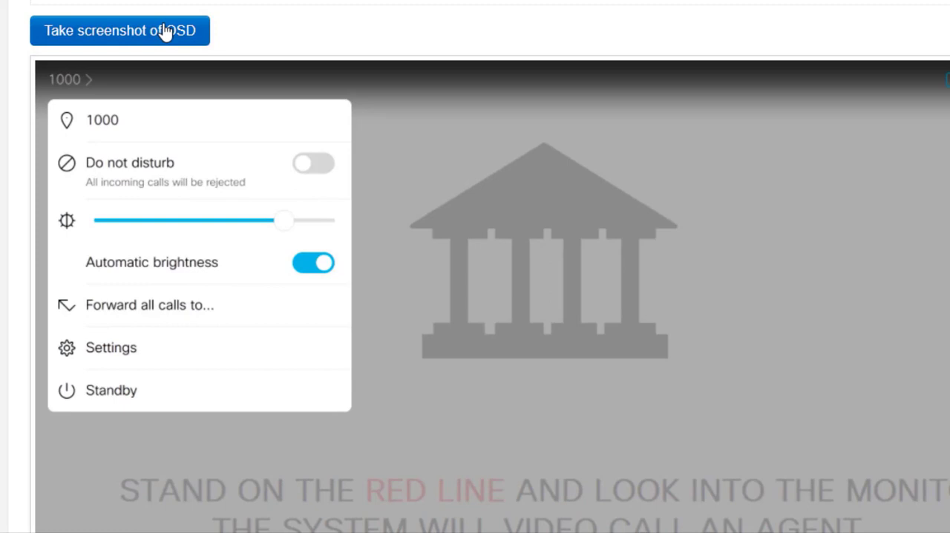
click(118, 30)
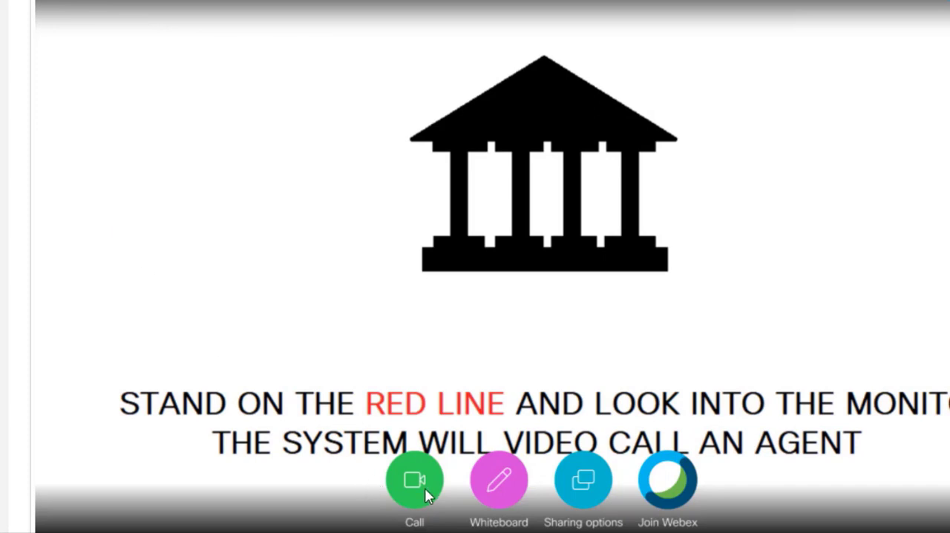
mouse_move(591, 492)
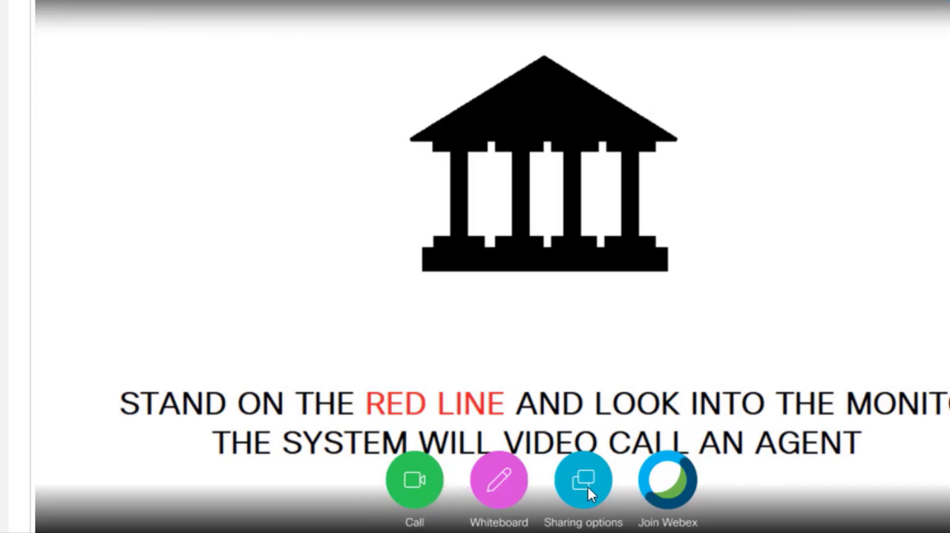
mouse_move(422, 62)
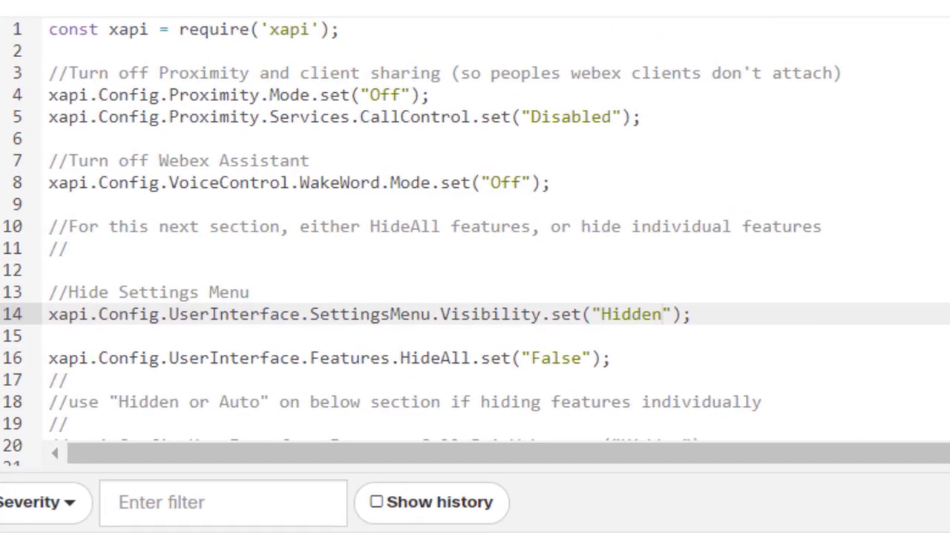
Step: Set UserInterface.Features.HideAll to "True" on line 16
scroll(down, 3)
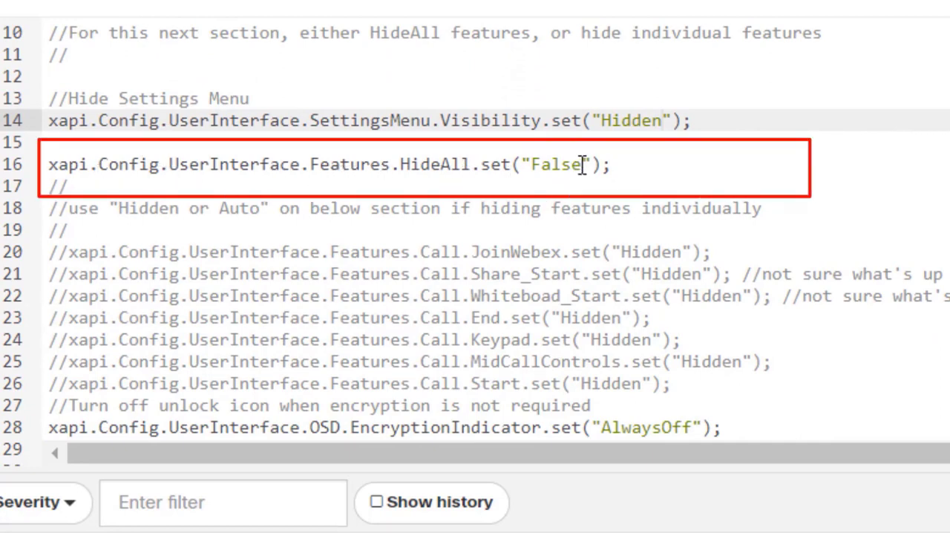
text(T)
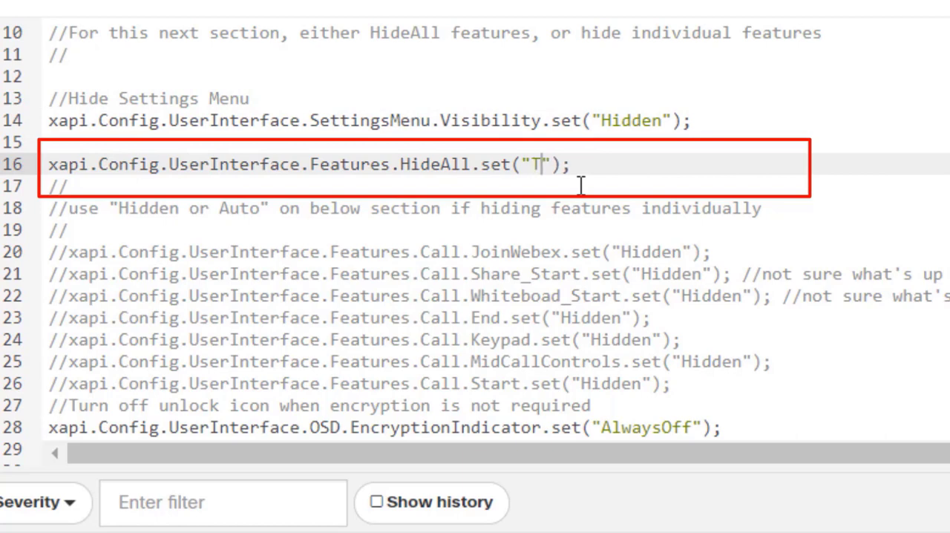
text(rue)
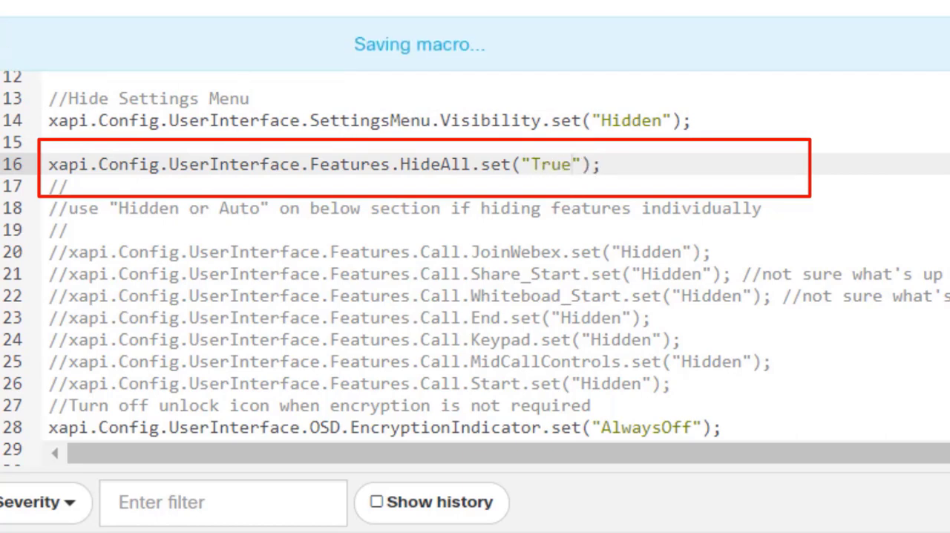
Step: Take a new OSD screenshot and view it to confirm the call buttons are gone
click(119, 23)
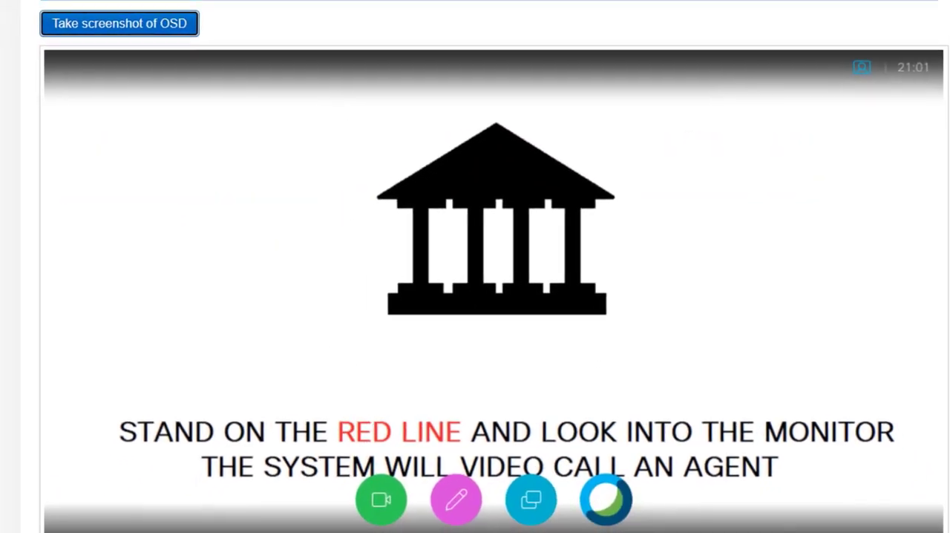
click(119, 24)
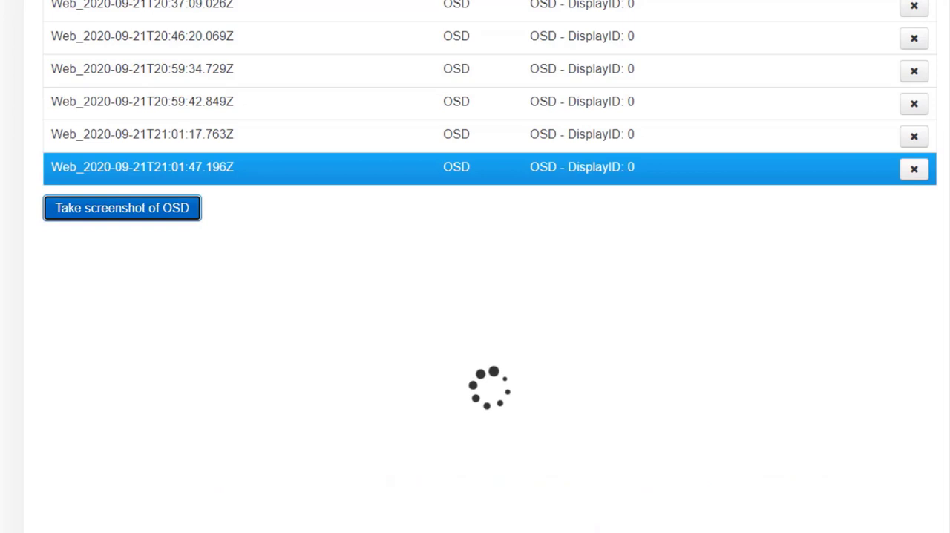
click(122, 208)
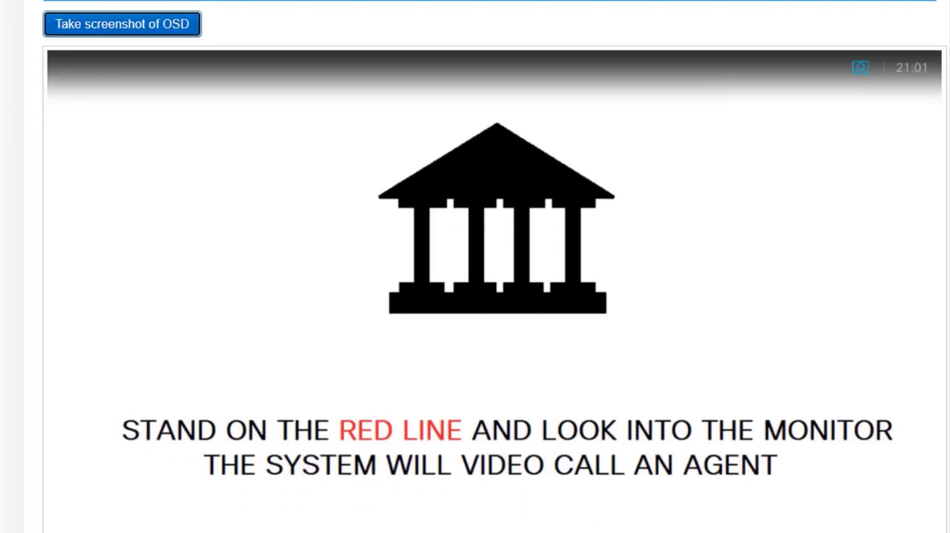
mouse_move(653, 305)
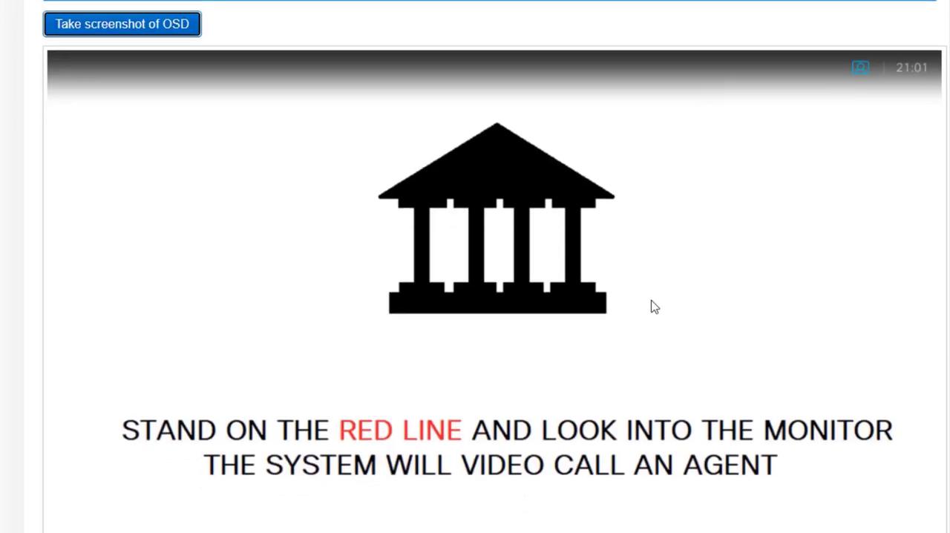
mouse_move(435, 406)
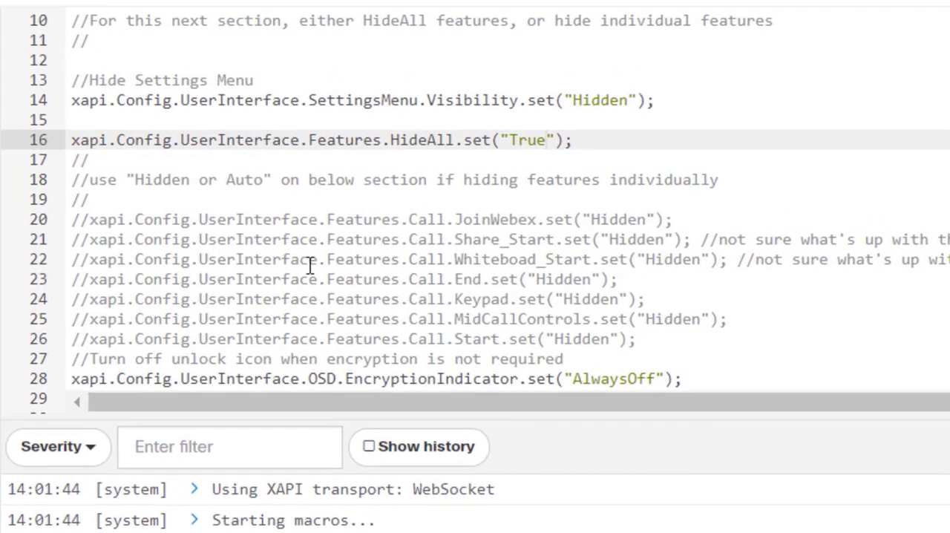
scroll(down, 3)
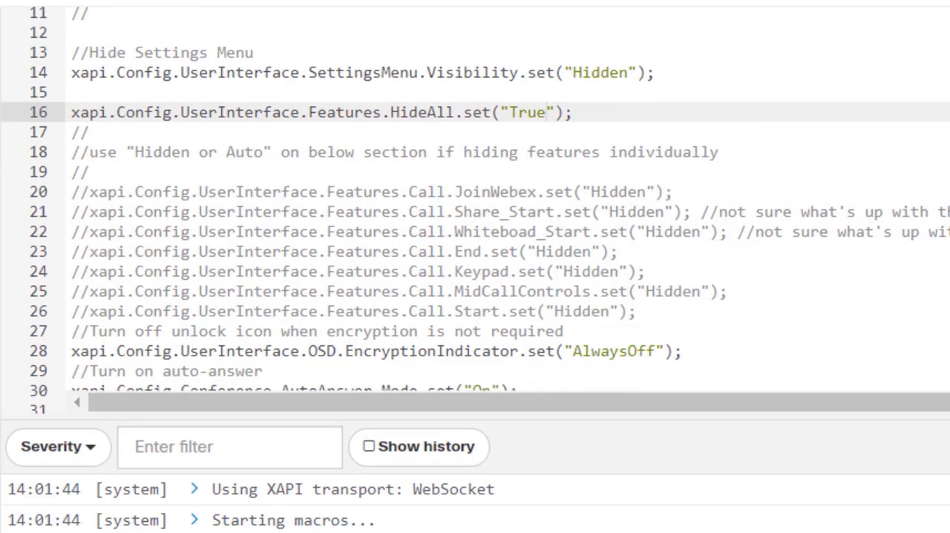
scroll(down, 3)
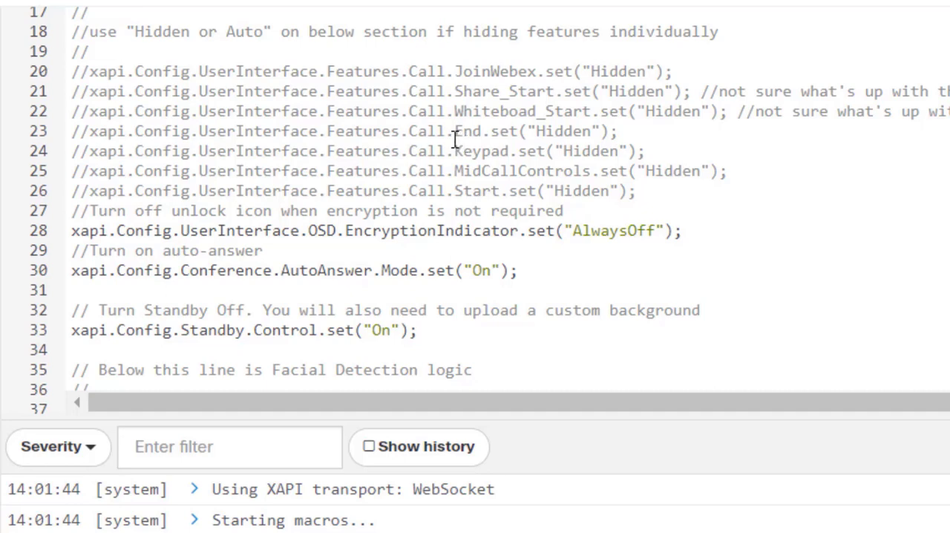
mouse_move(472, 151)
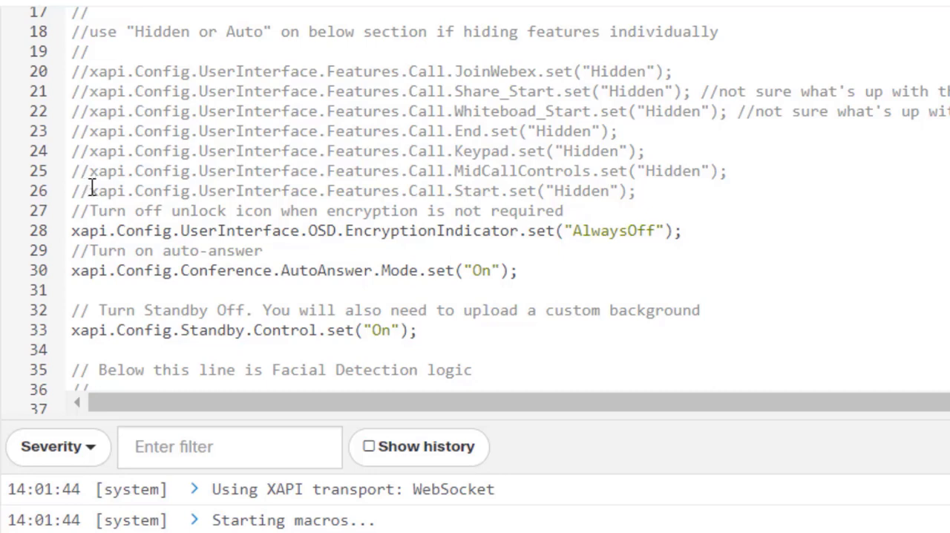
mouse_move(666, 249)
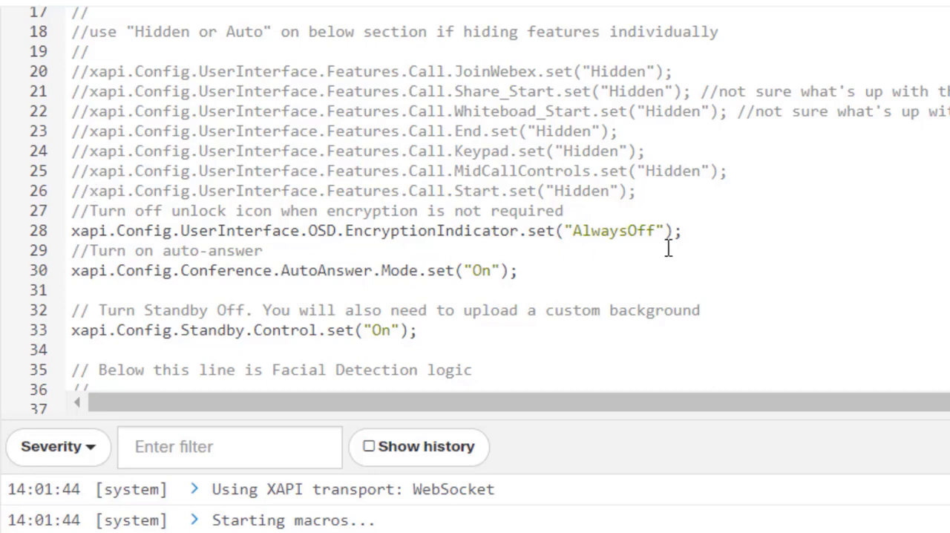
click(250, 230)
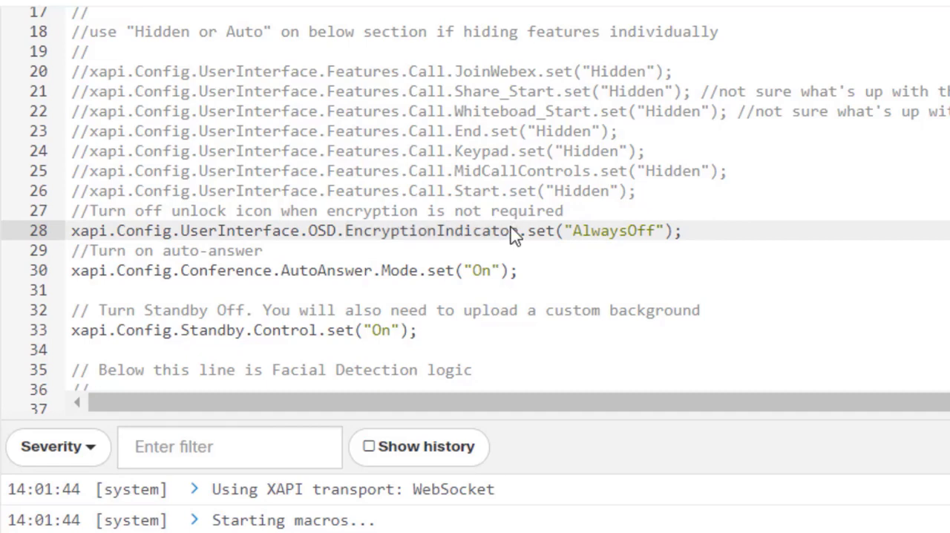
mouse_move(522, 230)
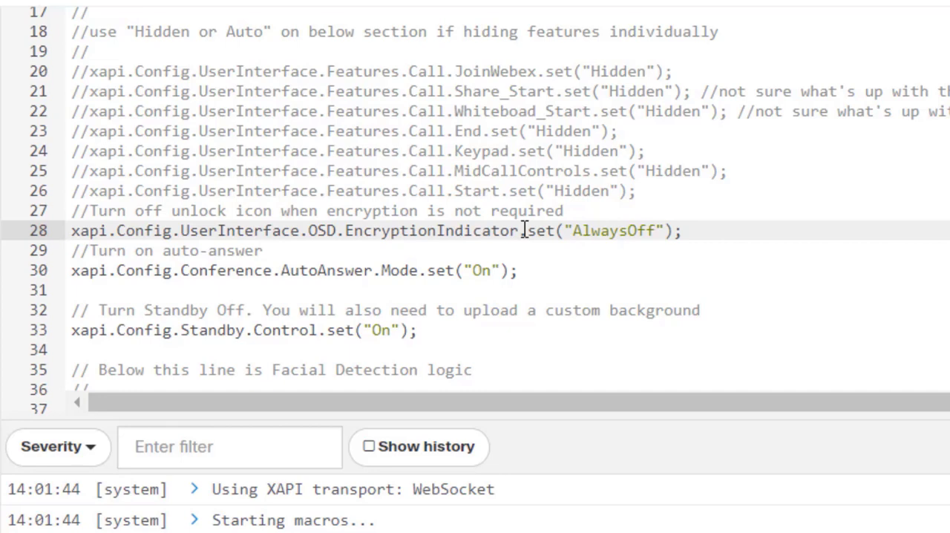
mouse_move(576, 230)
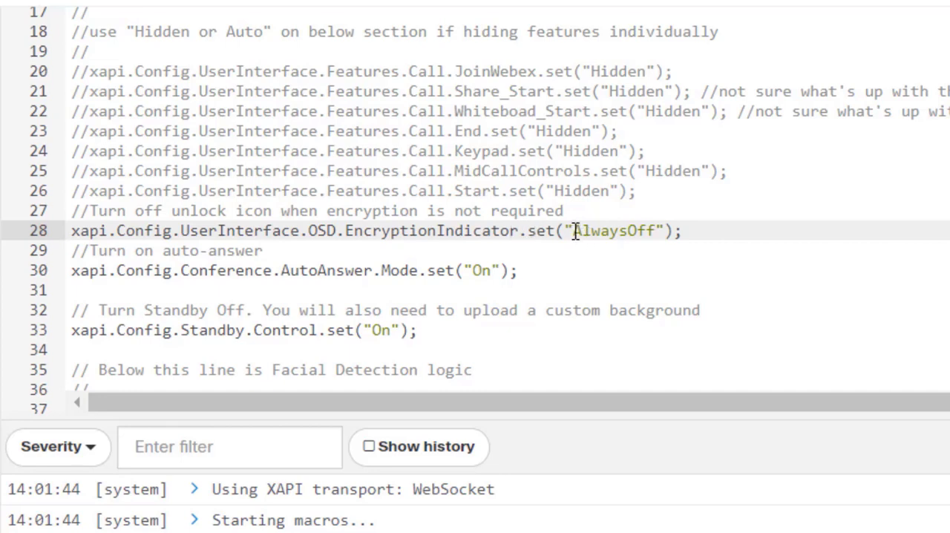
mouse_move(523, 238)
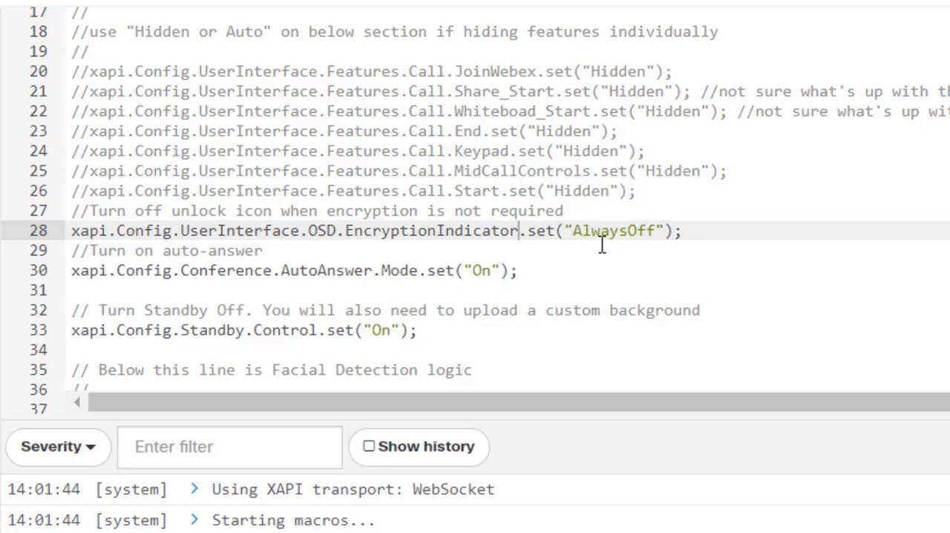
mouse_move(191, 288)
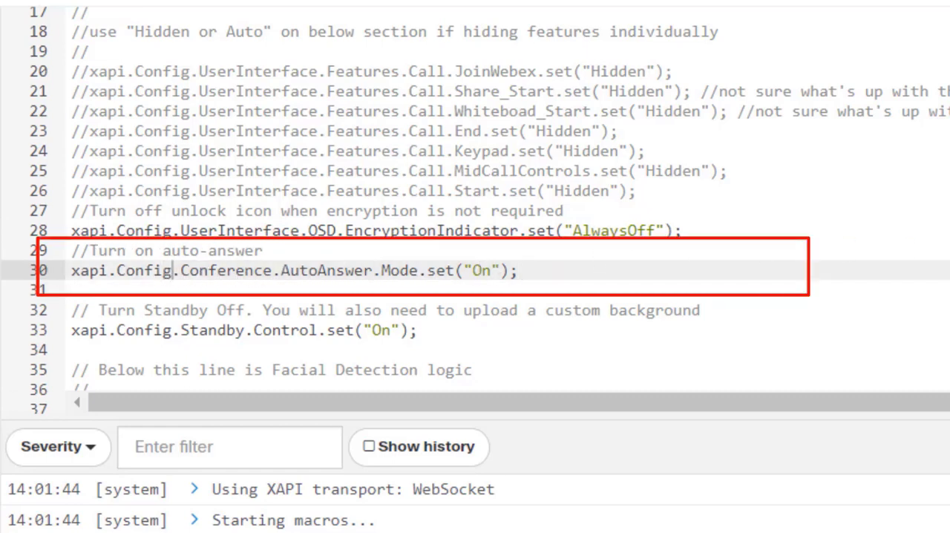
Step: Scroll to line 33 where Standby.Control is set to "Off"
scroll(down, 3)
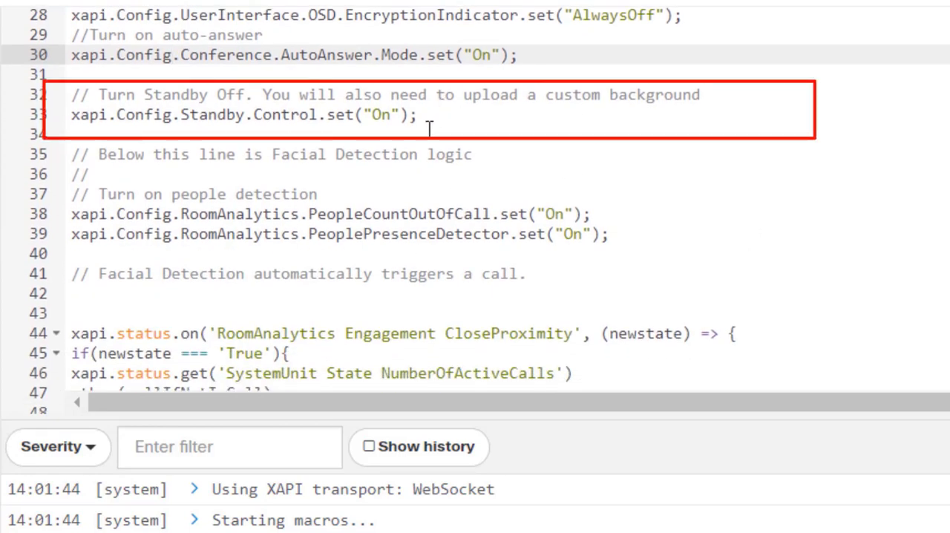
mouse_move(727, 107)
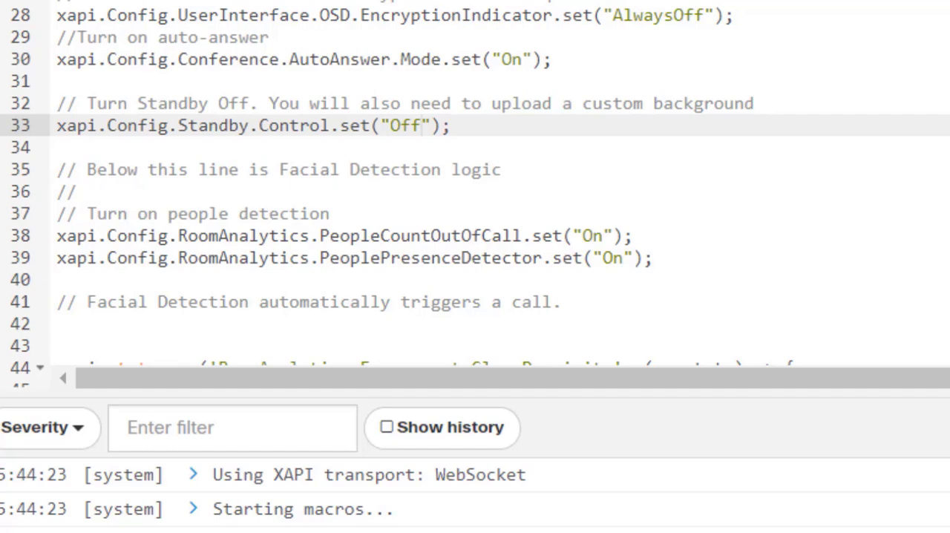
scroll(down, 3)
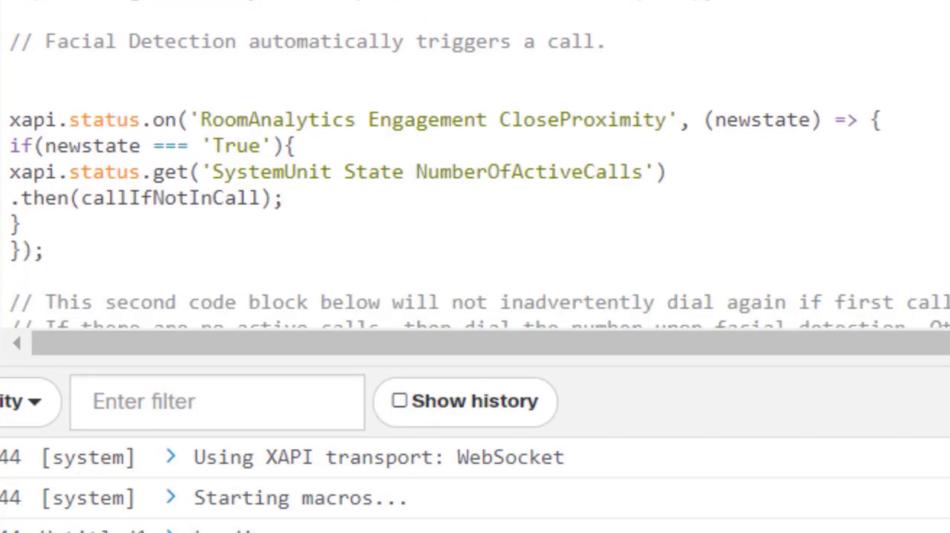
scroll(down, 3)
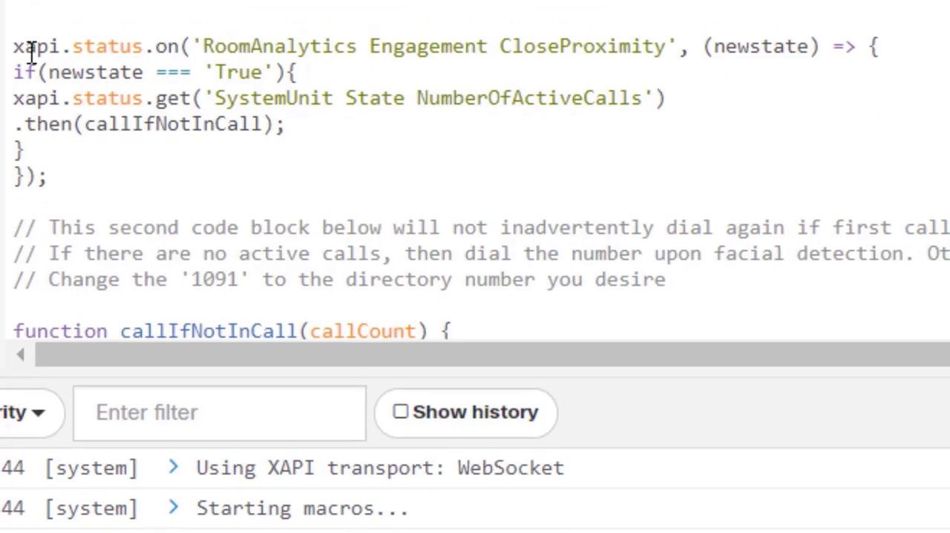
scroll(up, 3)
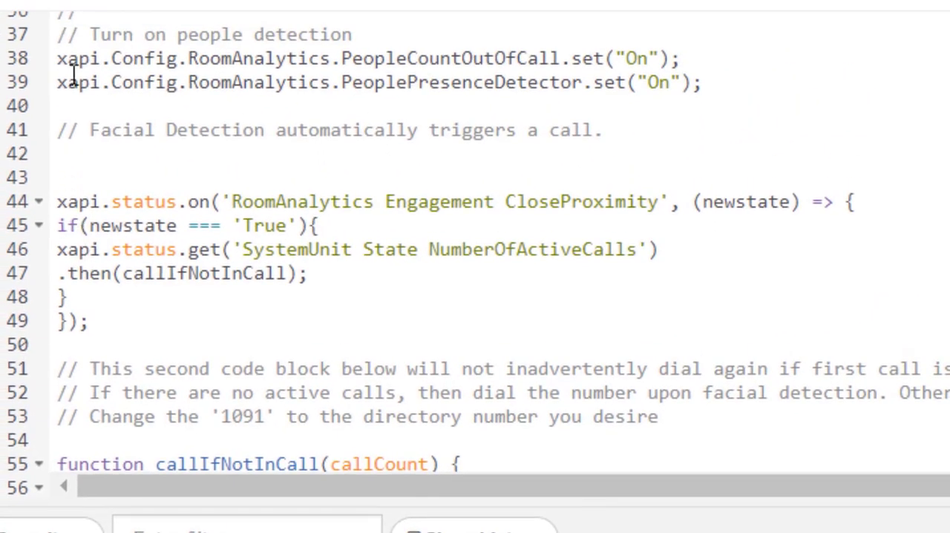
mouse_move(76, 33)
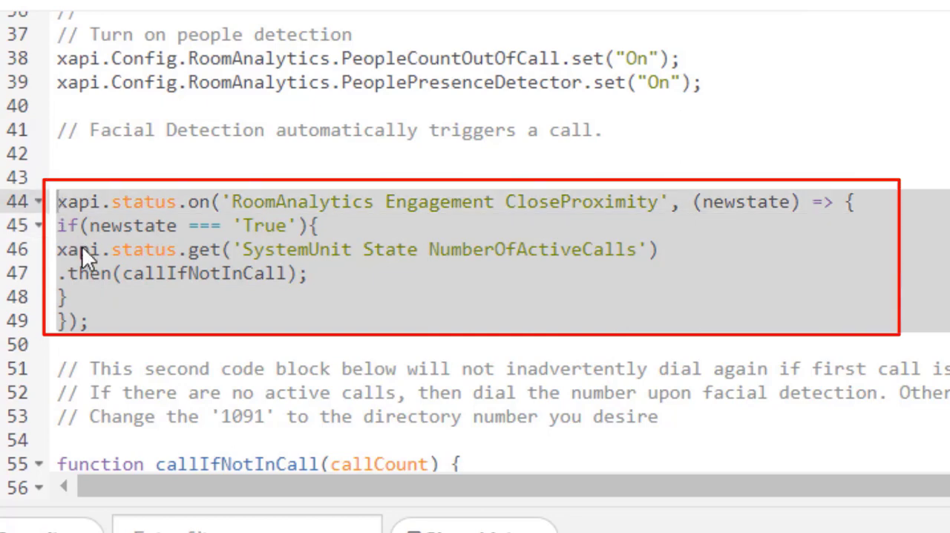
click(231, 202)
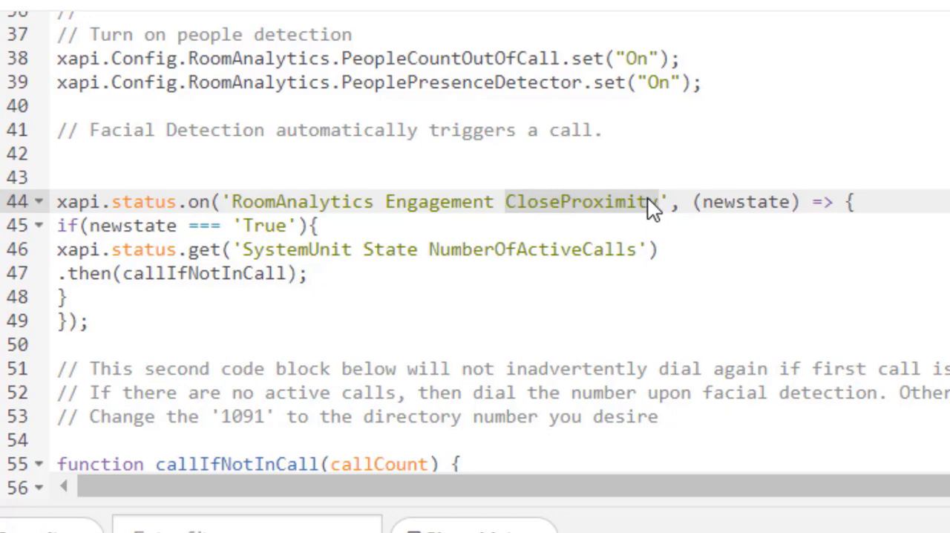
mouse_move(497, 250)
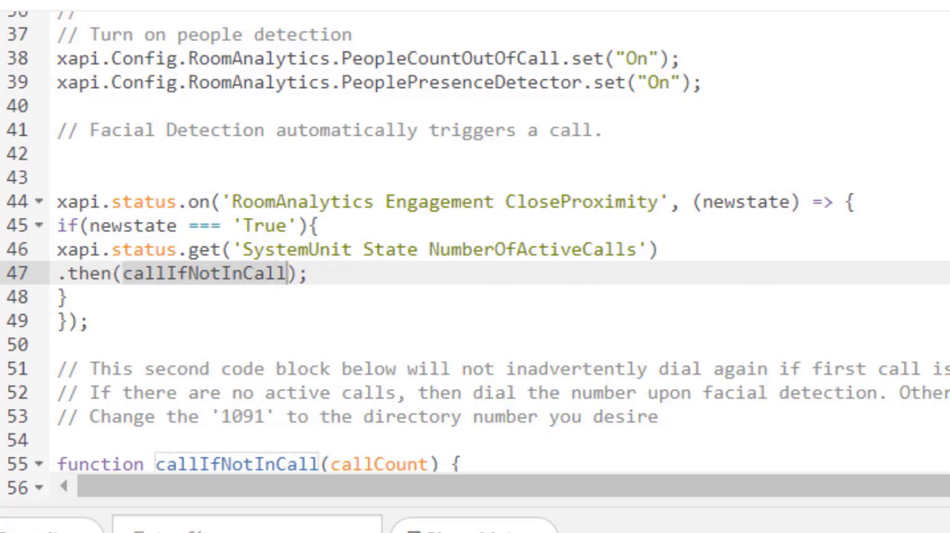
scroll(down, 3)
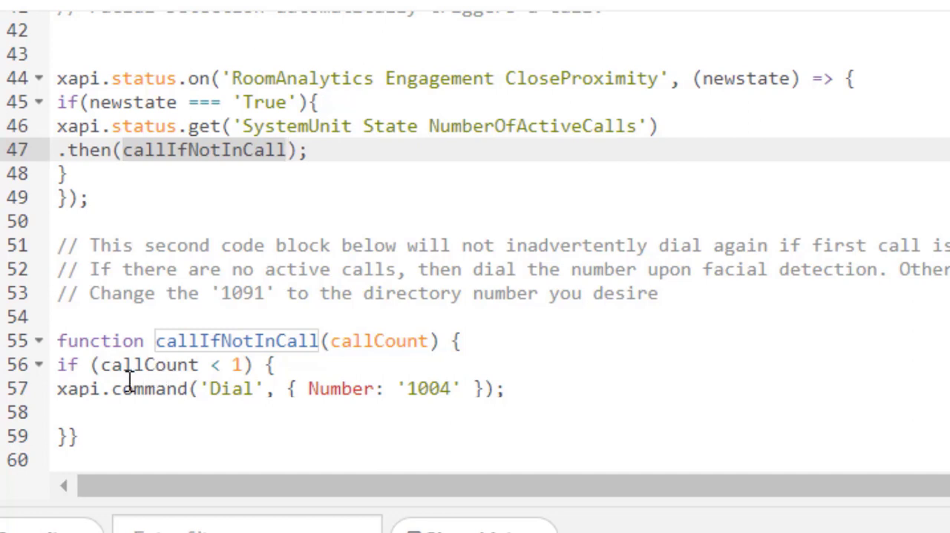
click(475, 365)
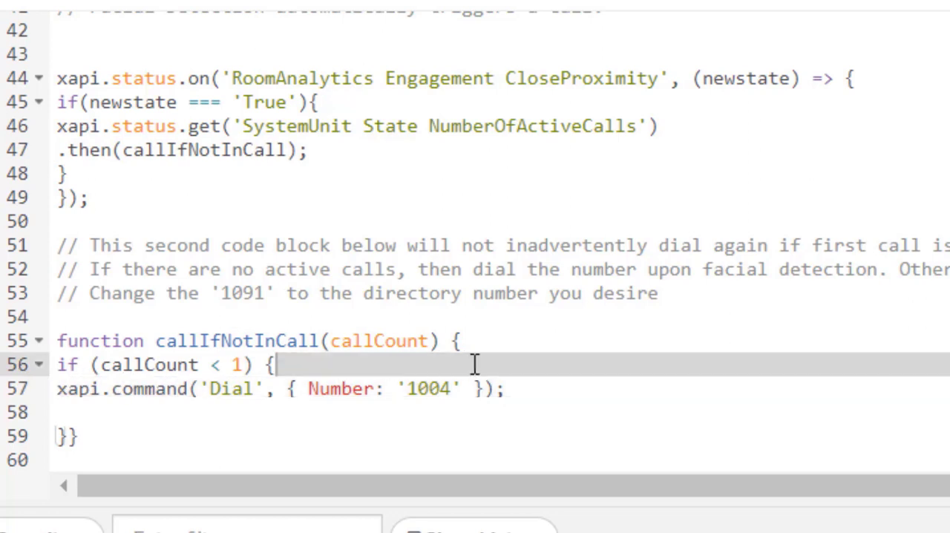